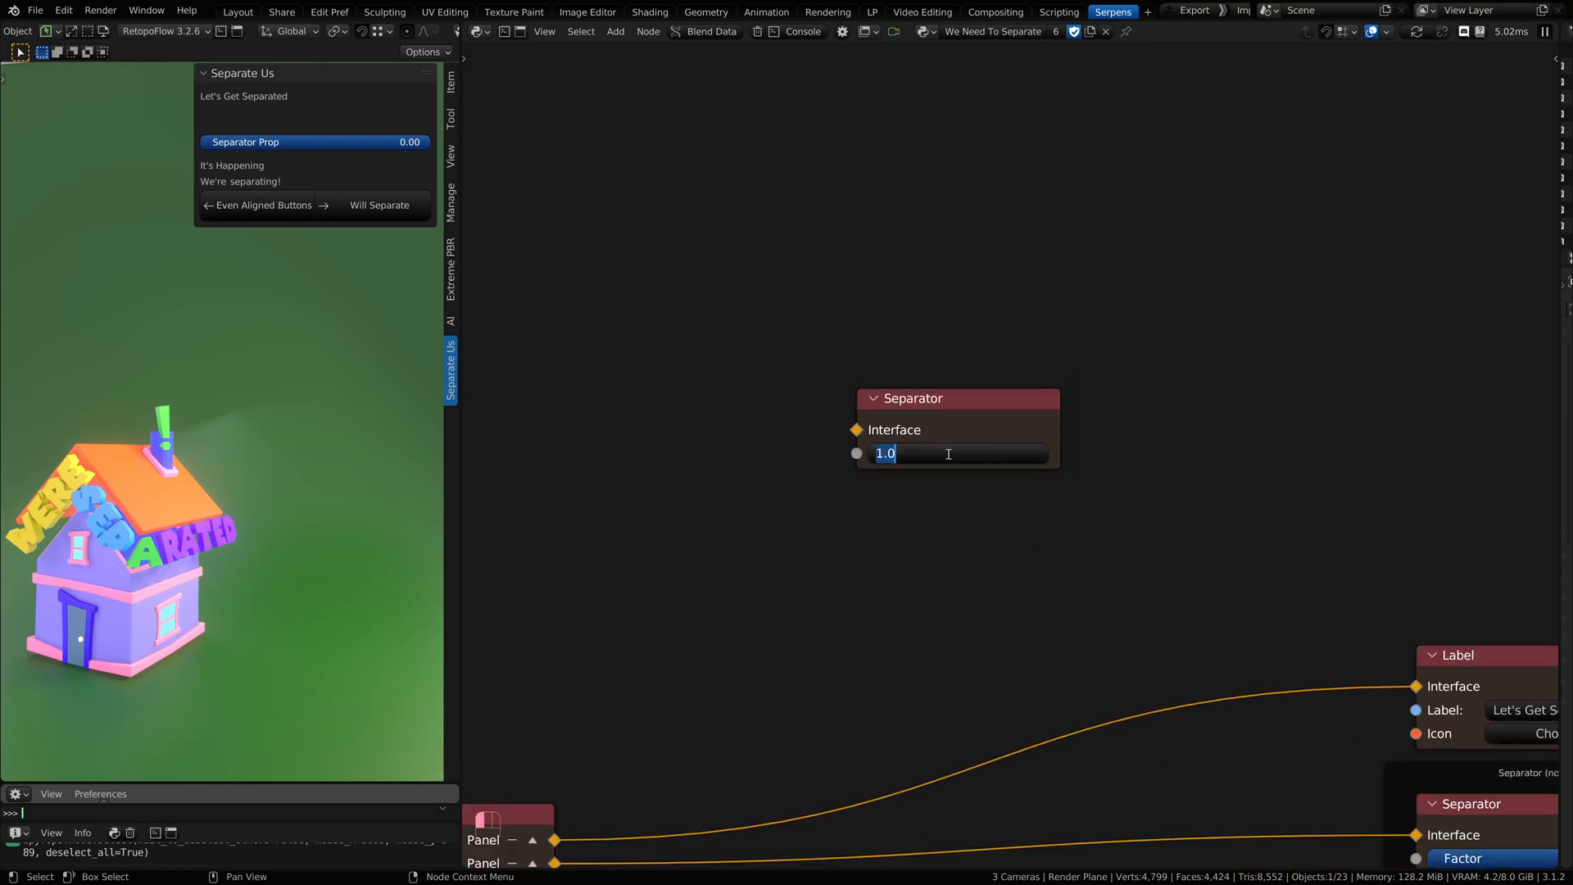
Confirm the standalone Separator node's Factor value of 1.00.
key("Return")
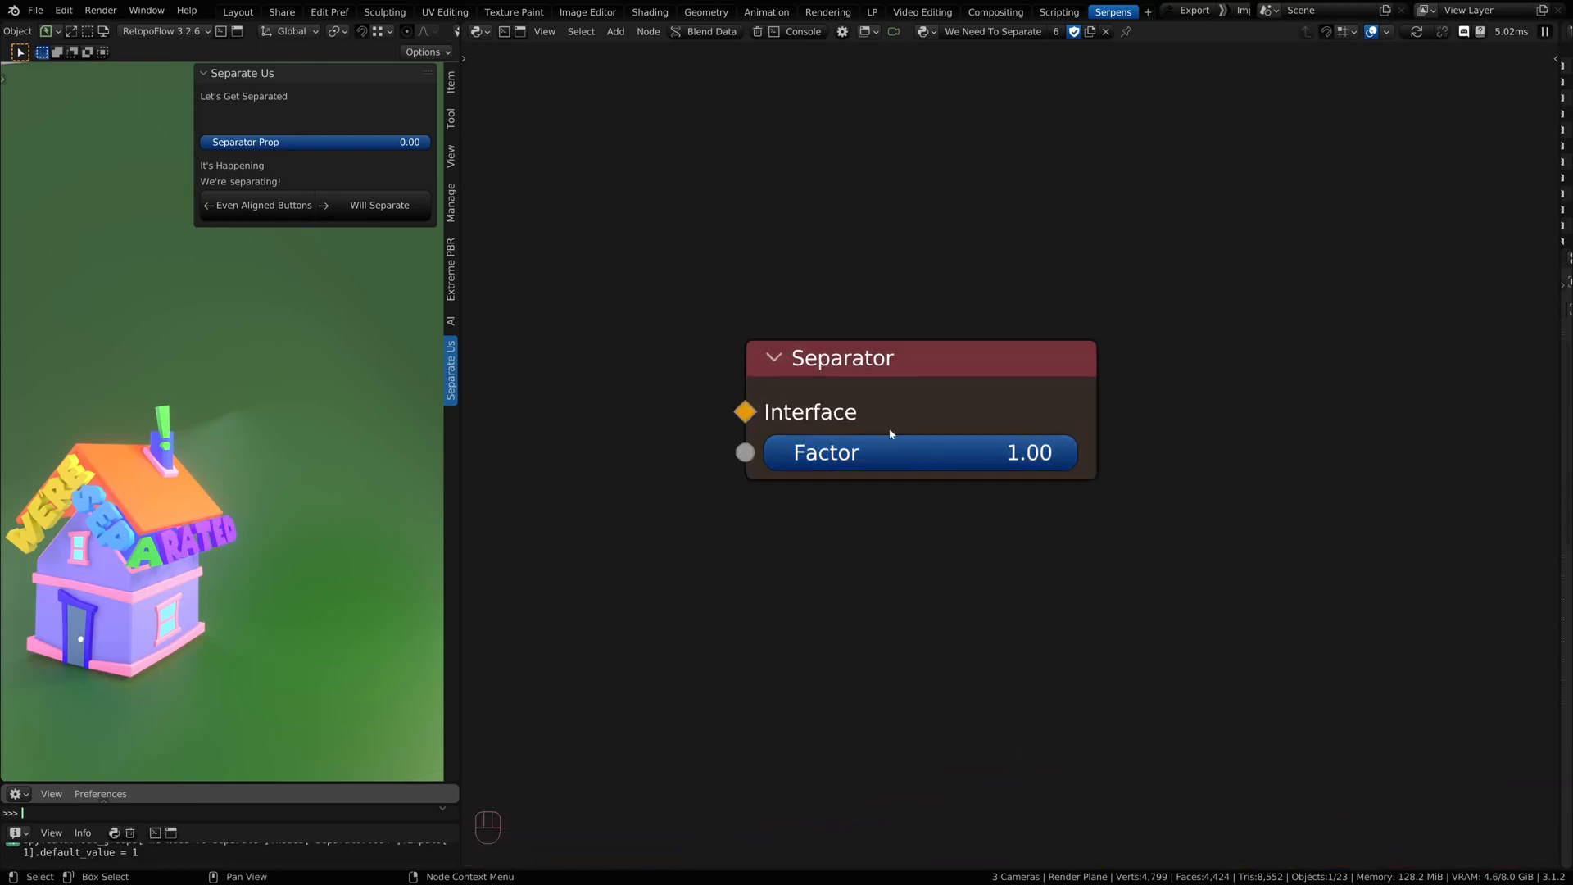
mouse_move(236, 141)
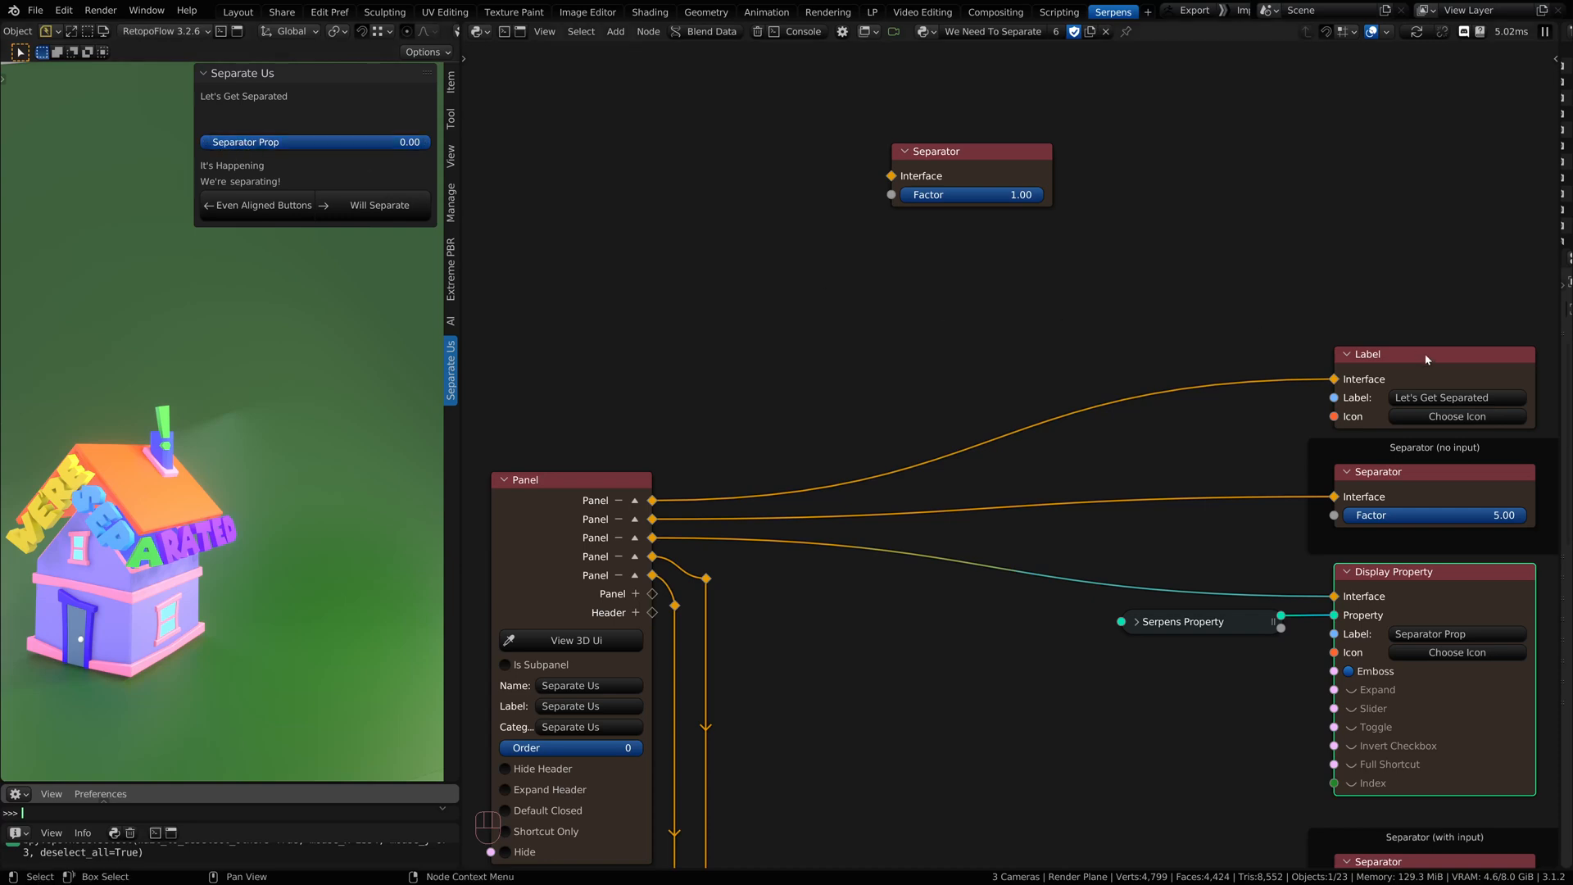
Raise the no-input Separator's Factor to 11.51 so Separator Prop sits lower.
double_click(1435, 515)
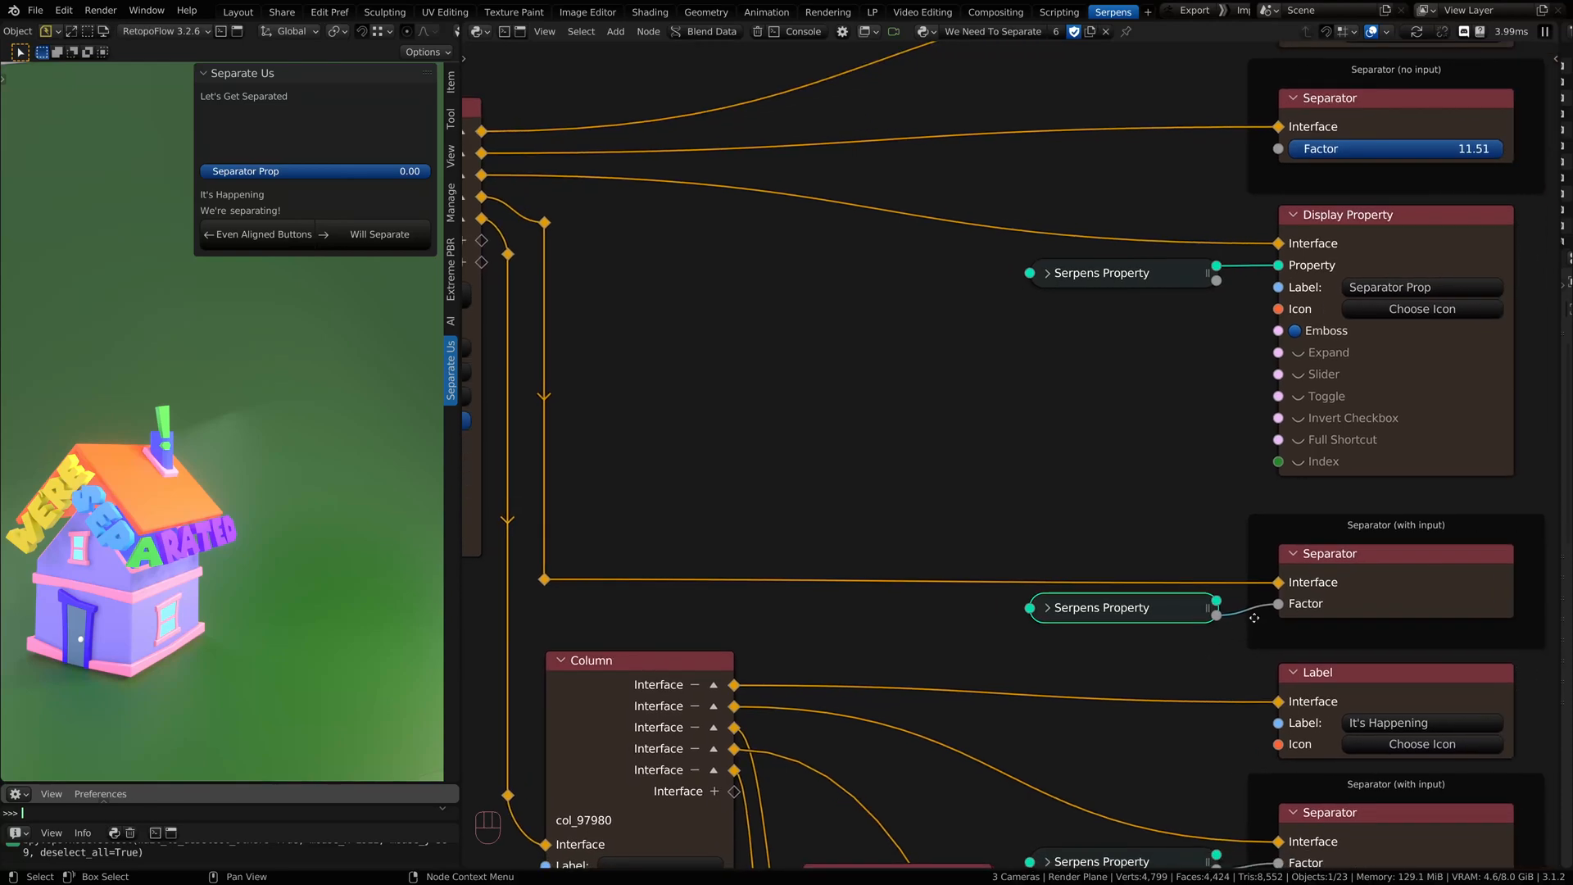
mouse_move(1248, 611)
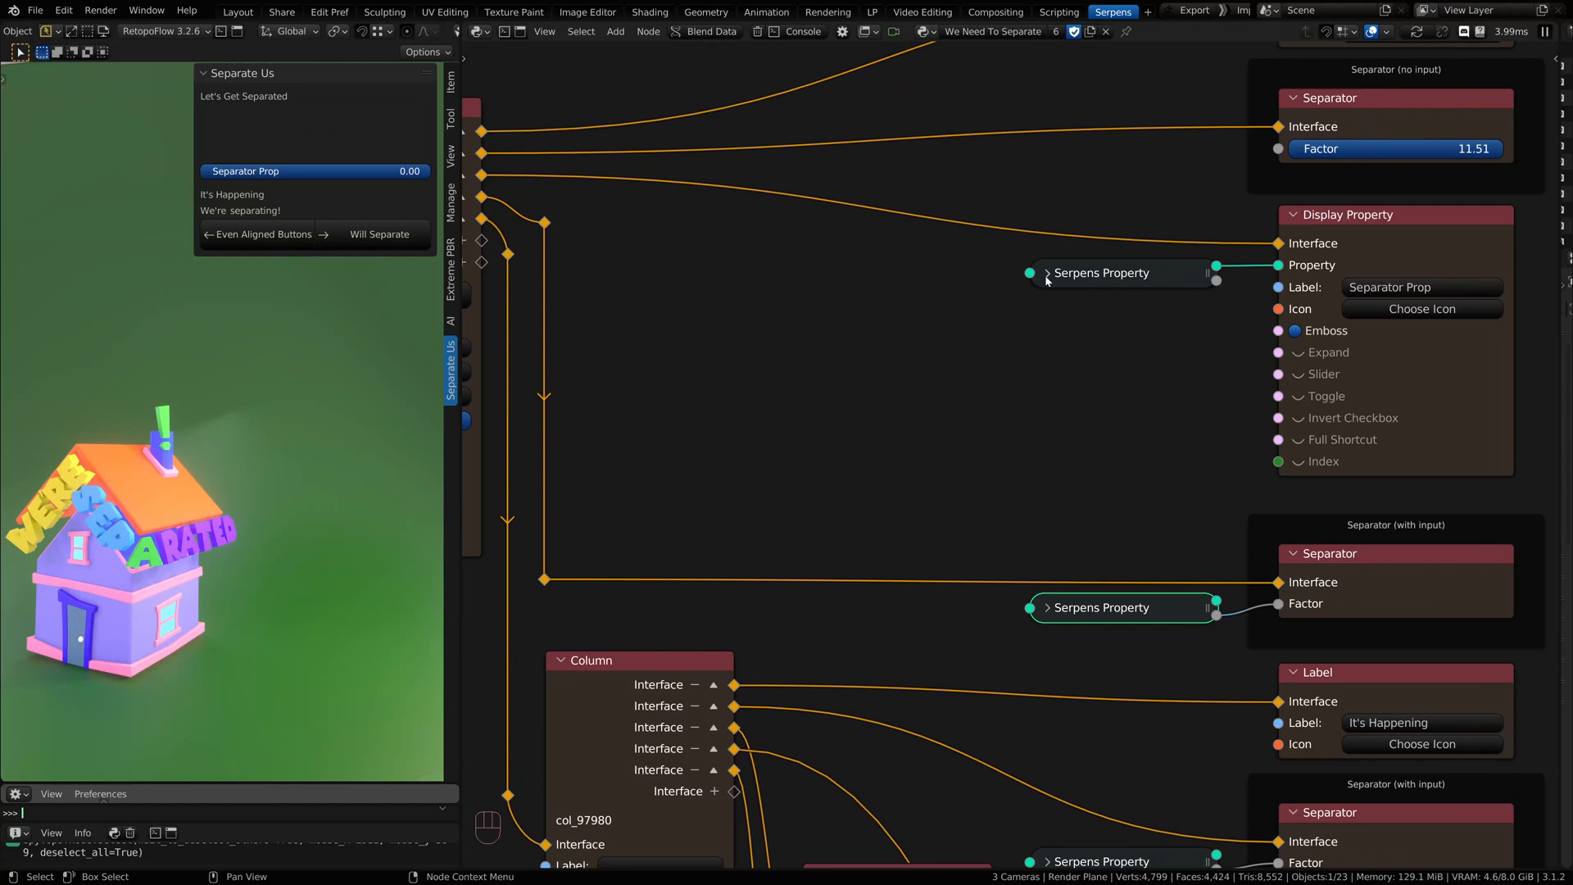
Expand the Serpens Property node feeding the Separator's Factor to choose its source.
left_click(1052, 272)
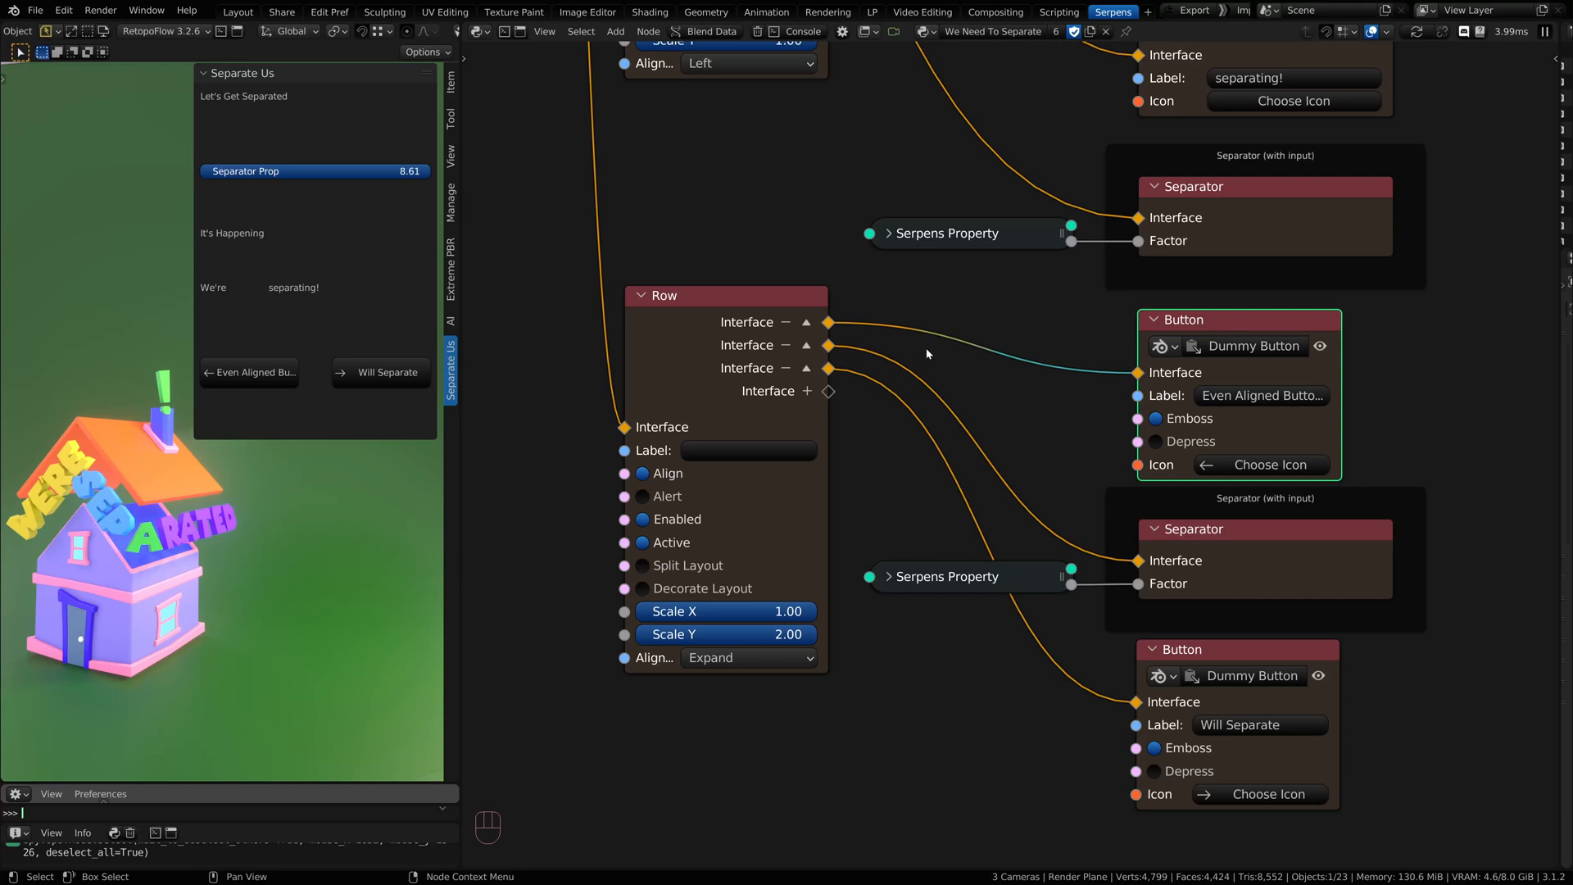
mouse_move(354, 376)
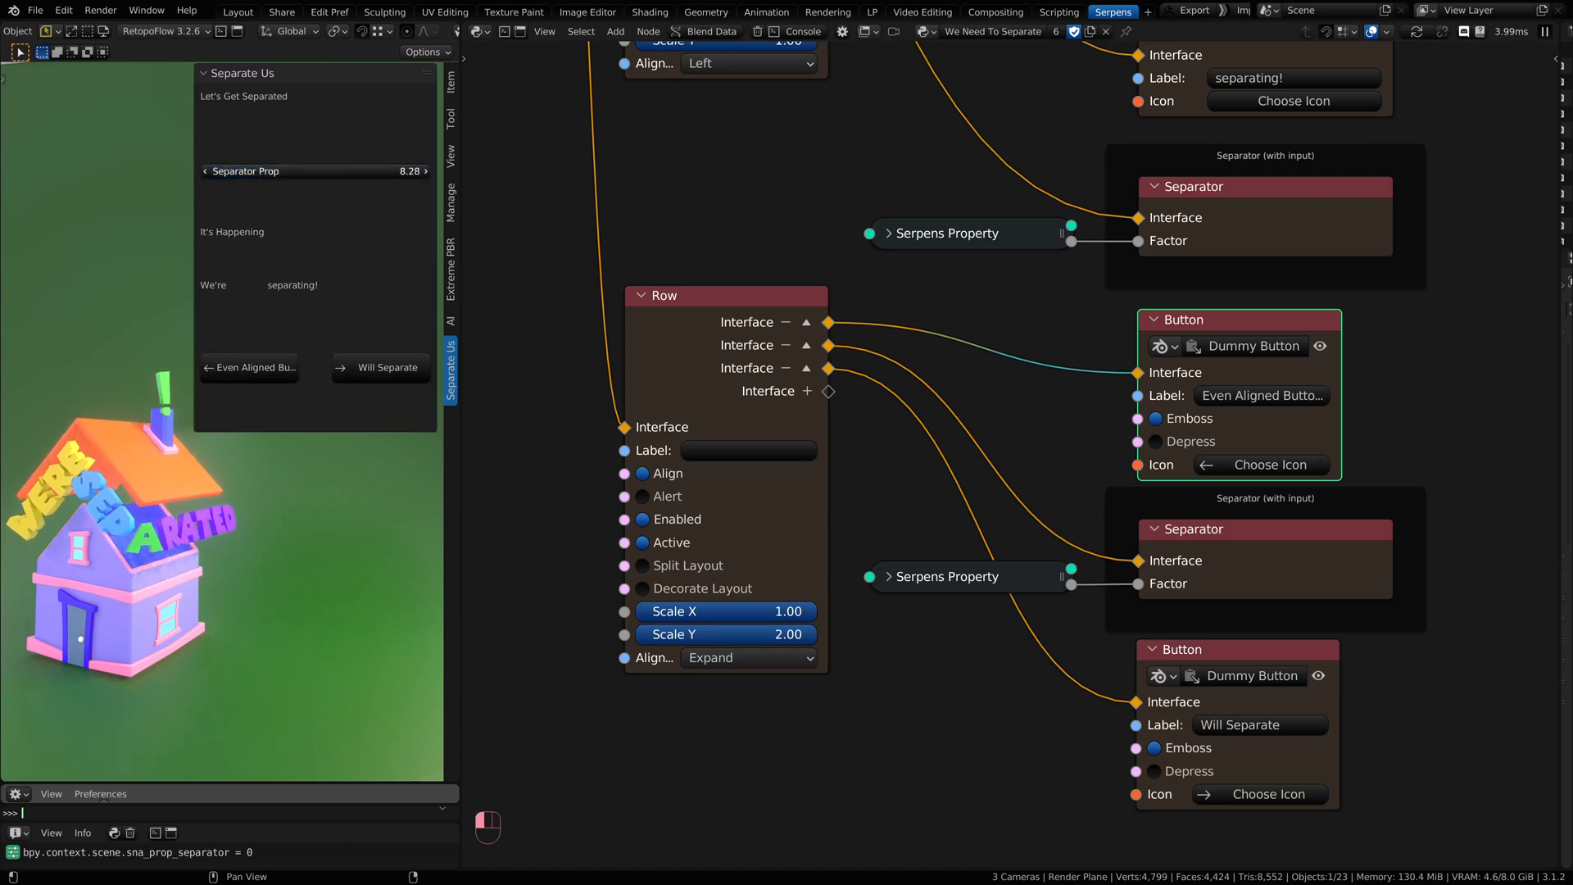
Set Separator Prop to about 8.28 in the Separate Us panel to adjust spacing.
left_click(314, 172)
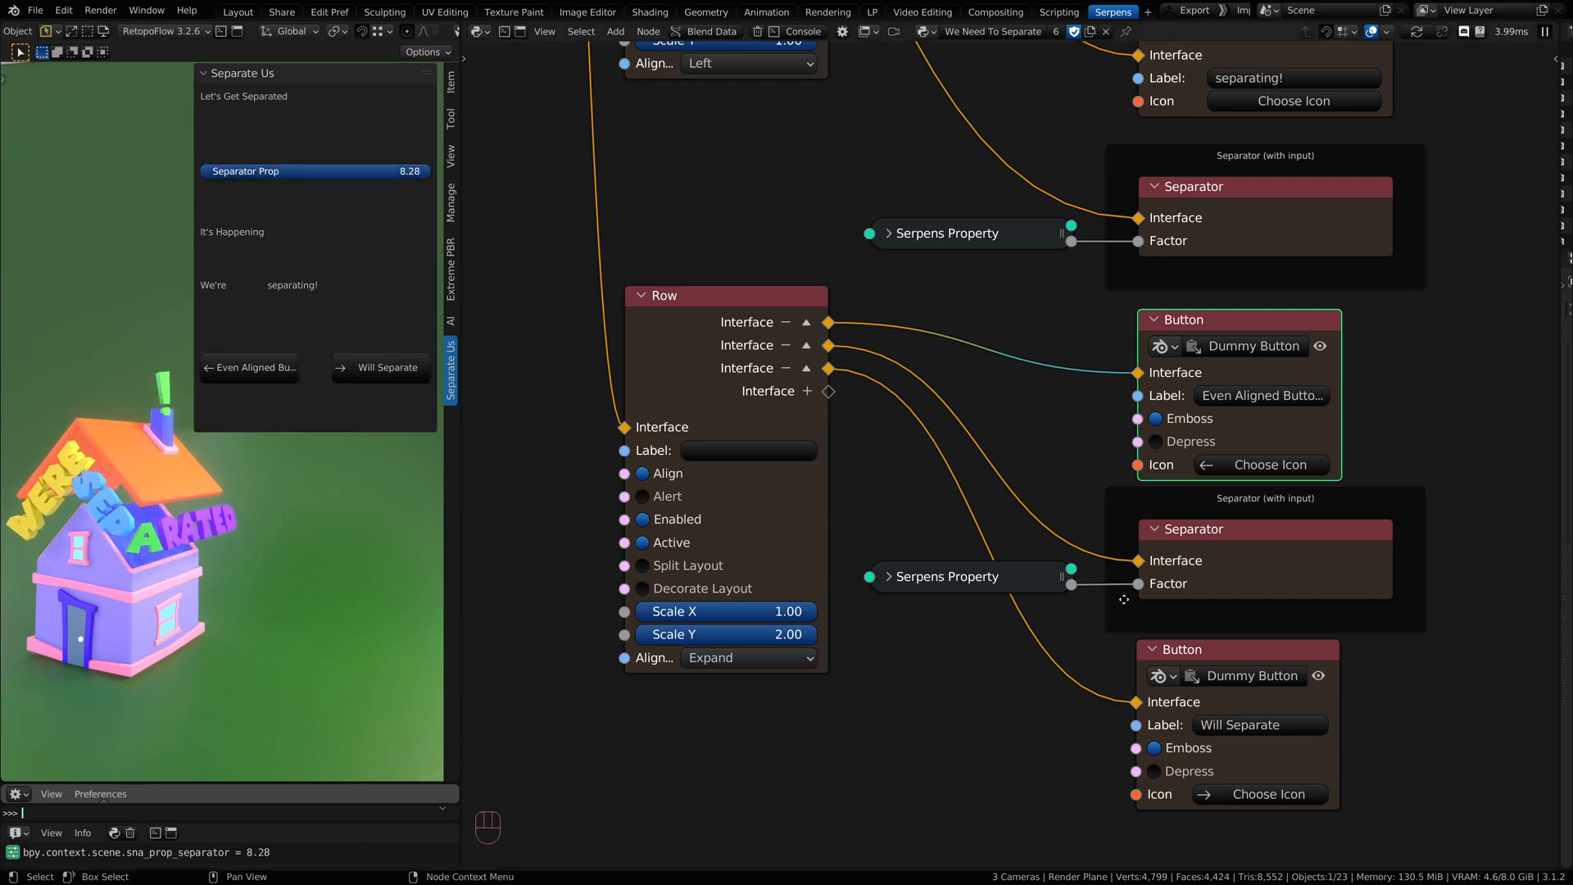